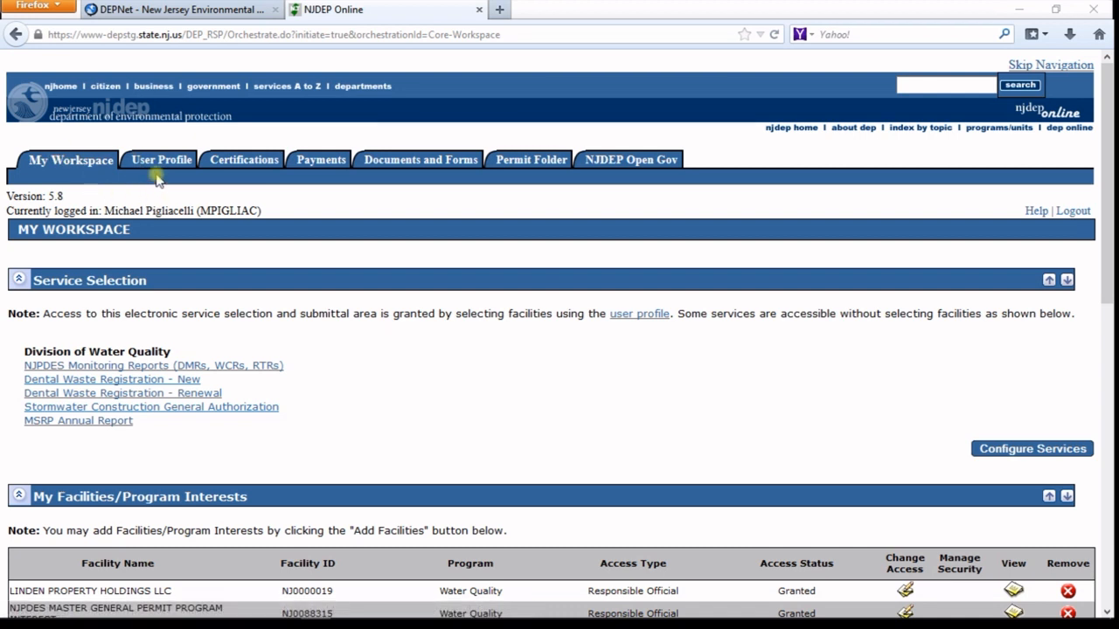
Step: Leave My Workspace for the User Profile's Edit Personal Information page
click(160, 159)
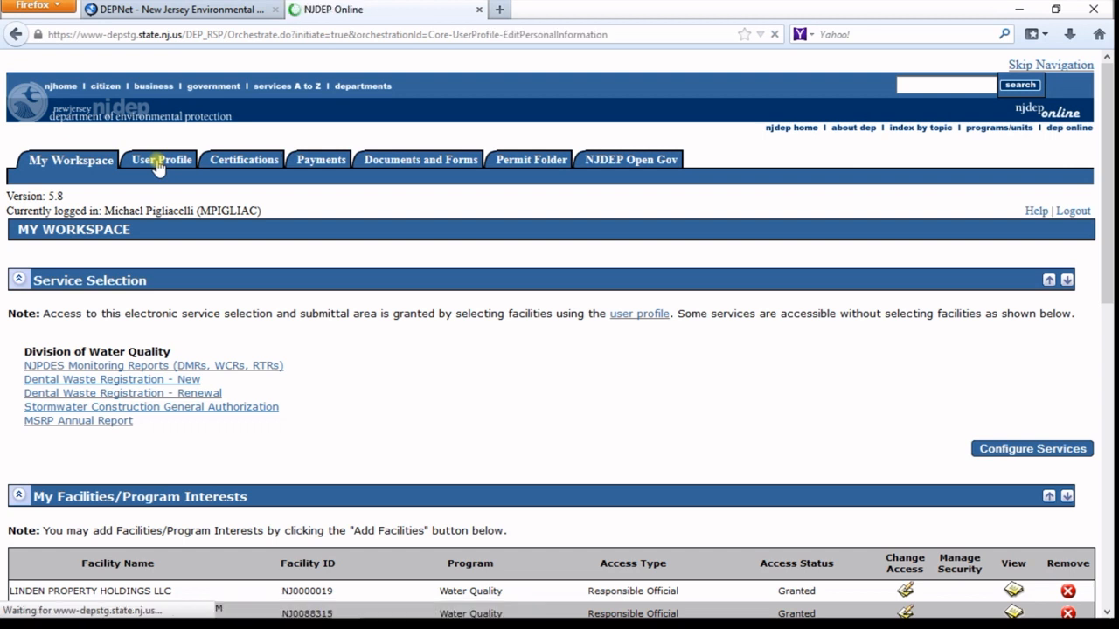
click(161, 159)
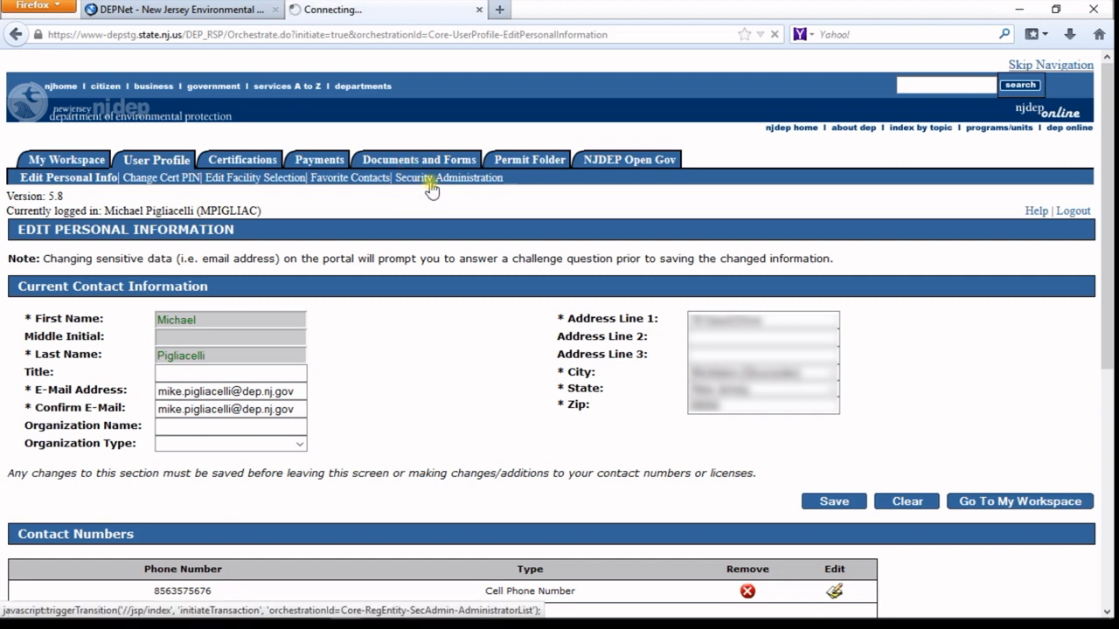
Step: Show Security Administration's facility list and start managing security for Sandy Hook WTP
click(448, 178)
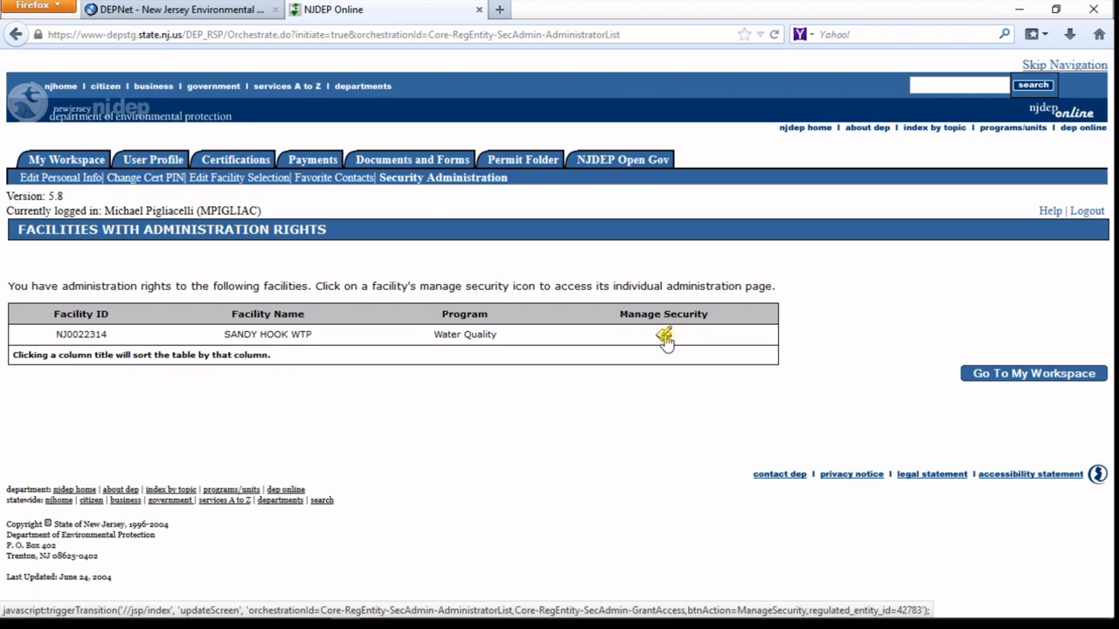
click(664, 334)
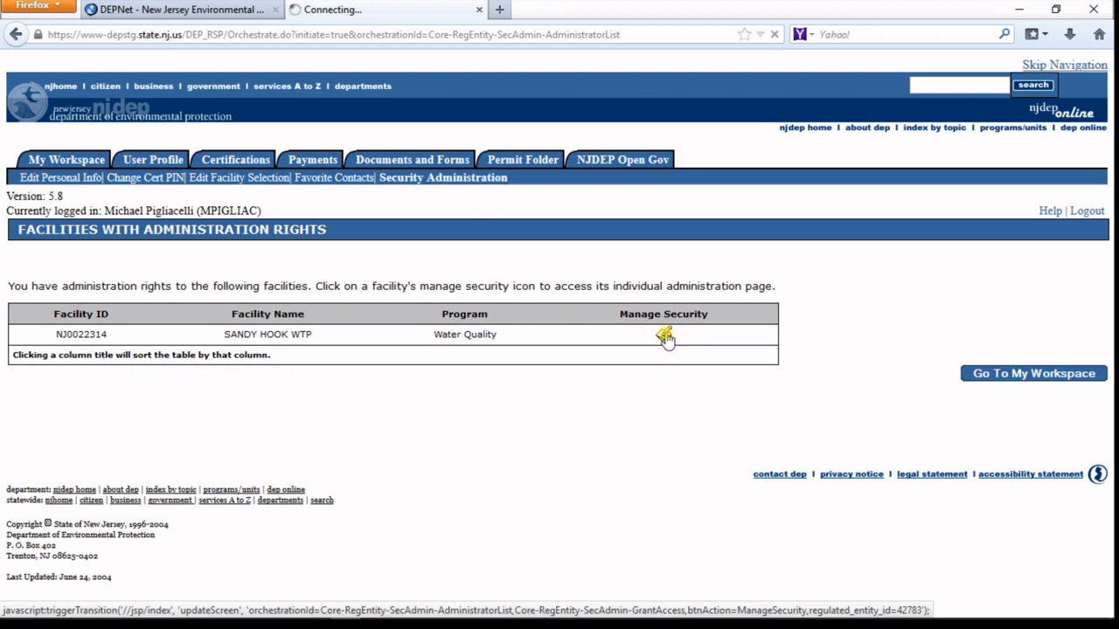
click(665, 336)
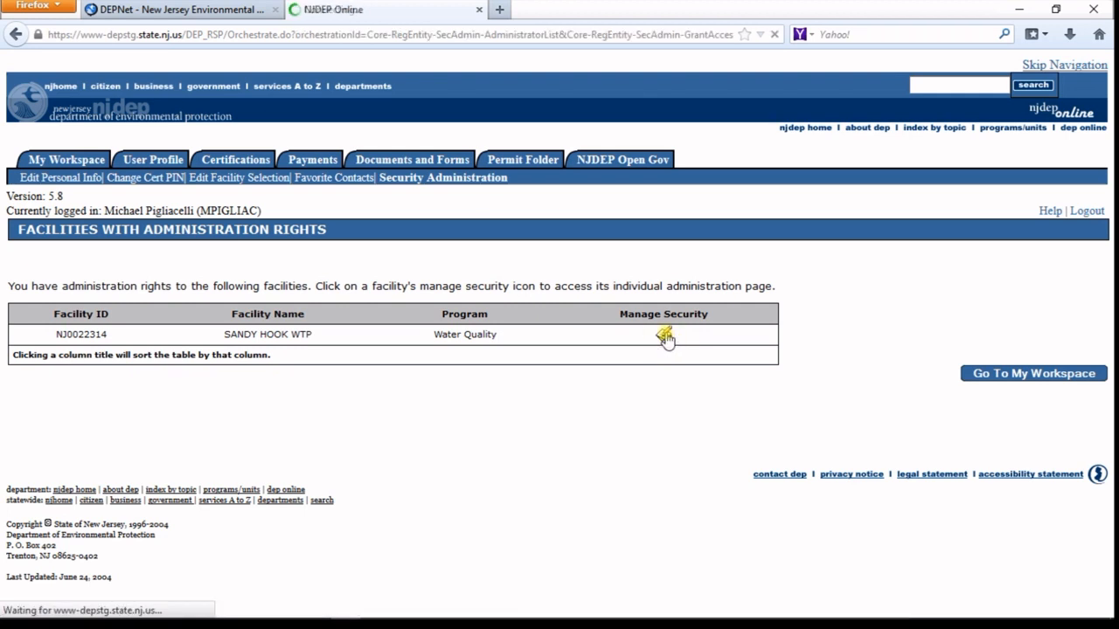
Step: Load Sandy Hook WTP's Grant/Revoke Access page and review its Assigned Users table
click(666, 336)
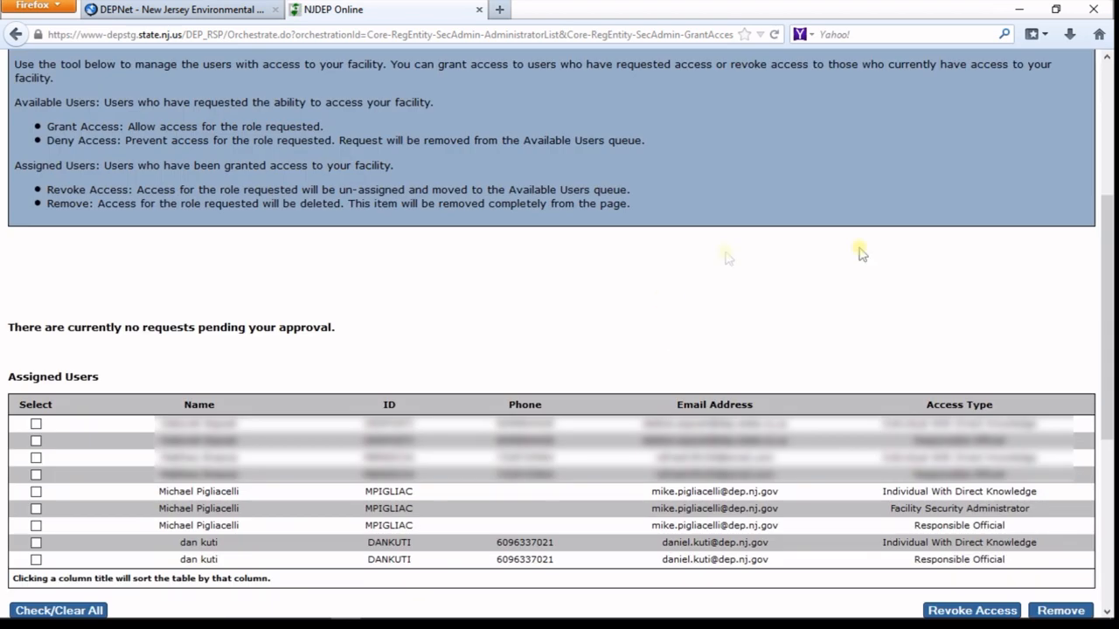
scroll(up, 3)
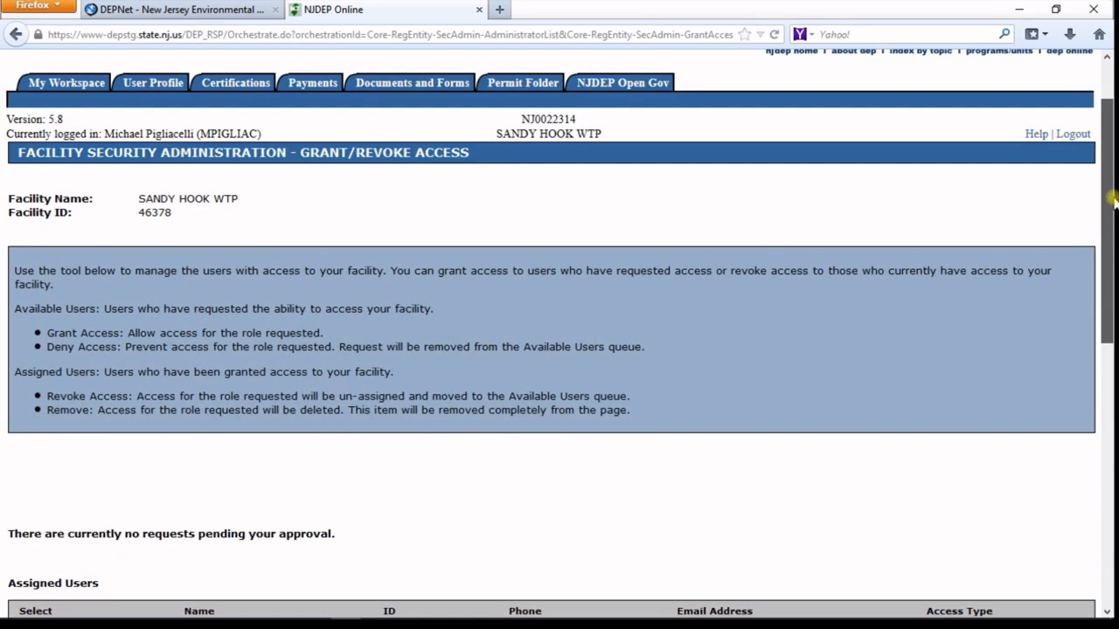
scroll(up, 3)
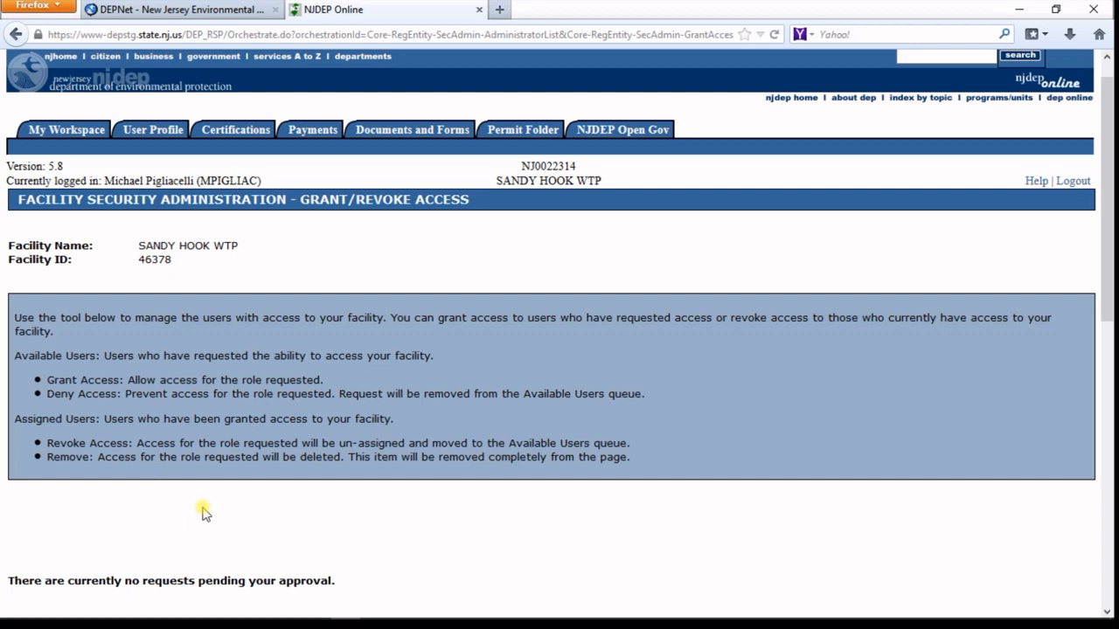
mouse_move(361, 179)
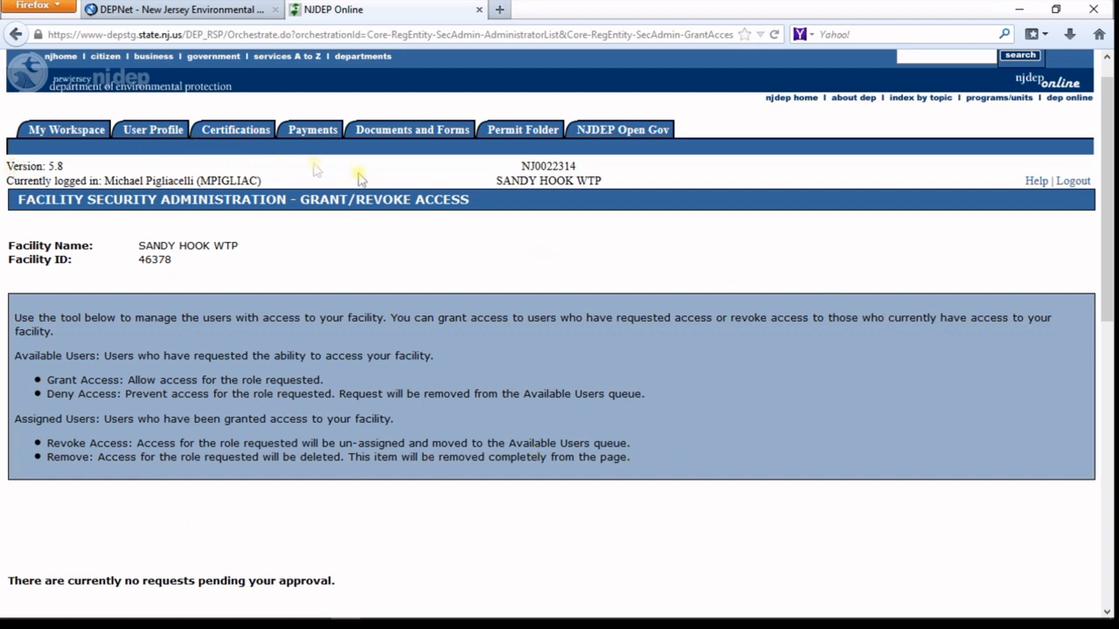
mouse_move(35, 219)
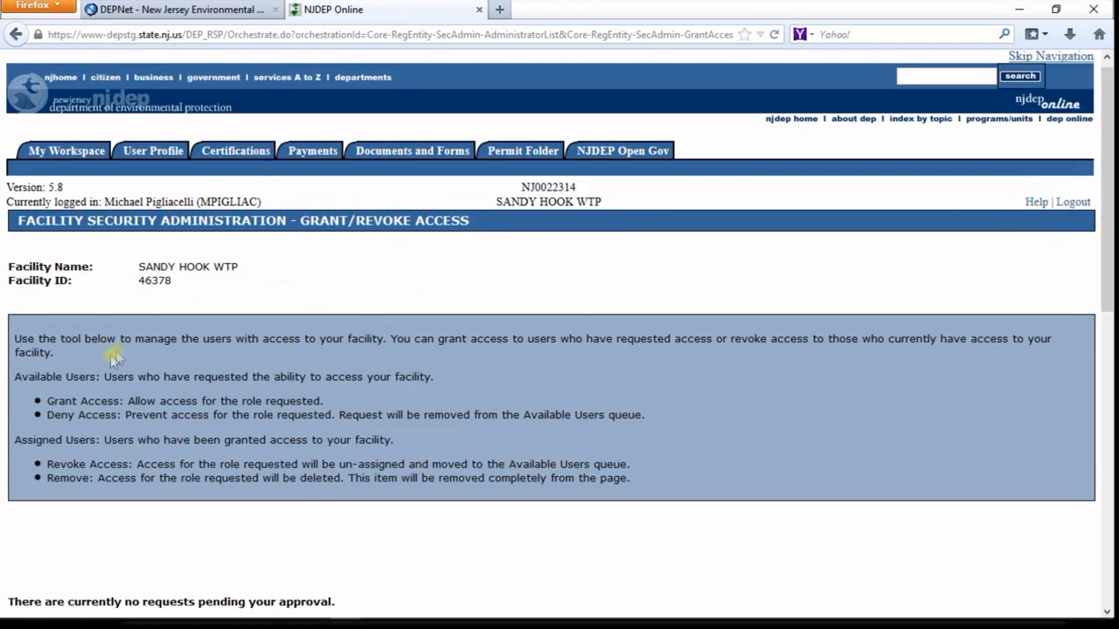
scroll(down, 3)
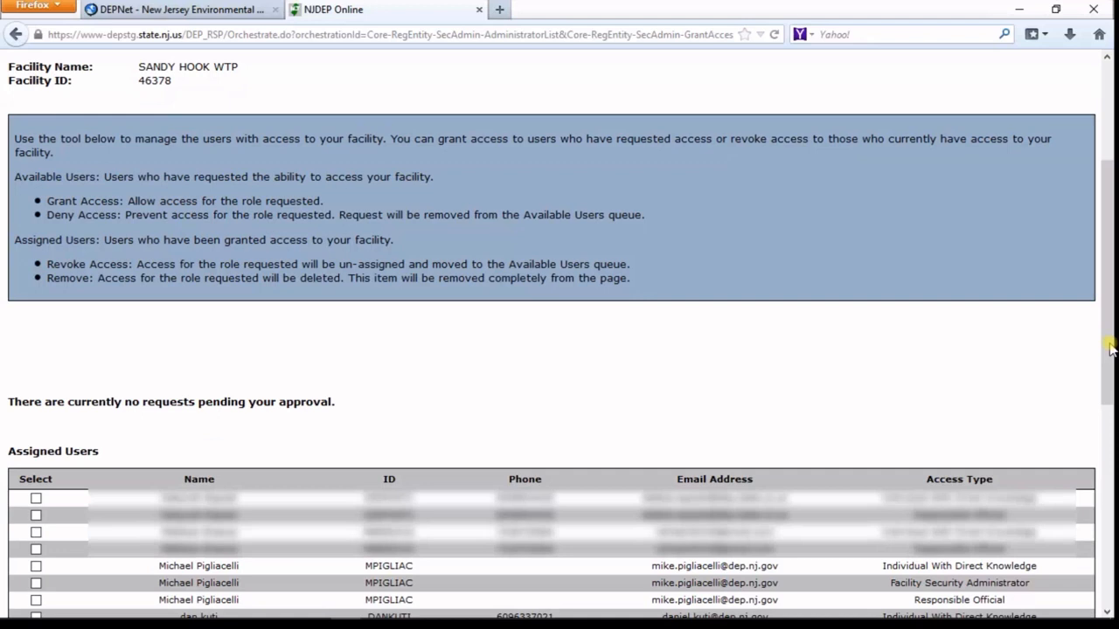
scroll(down, 3)
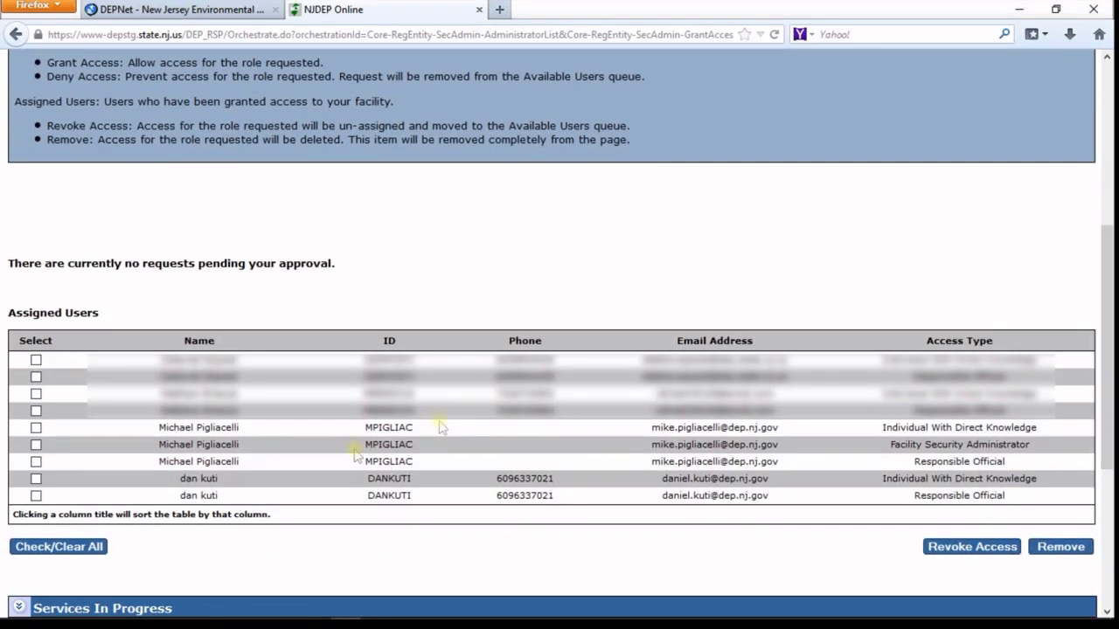
mouse_move(68, 437)
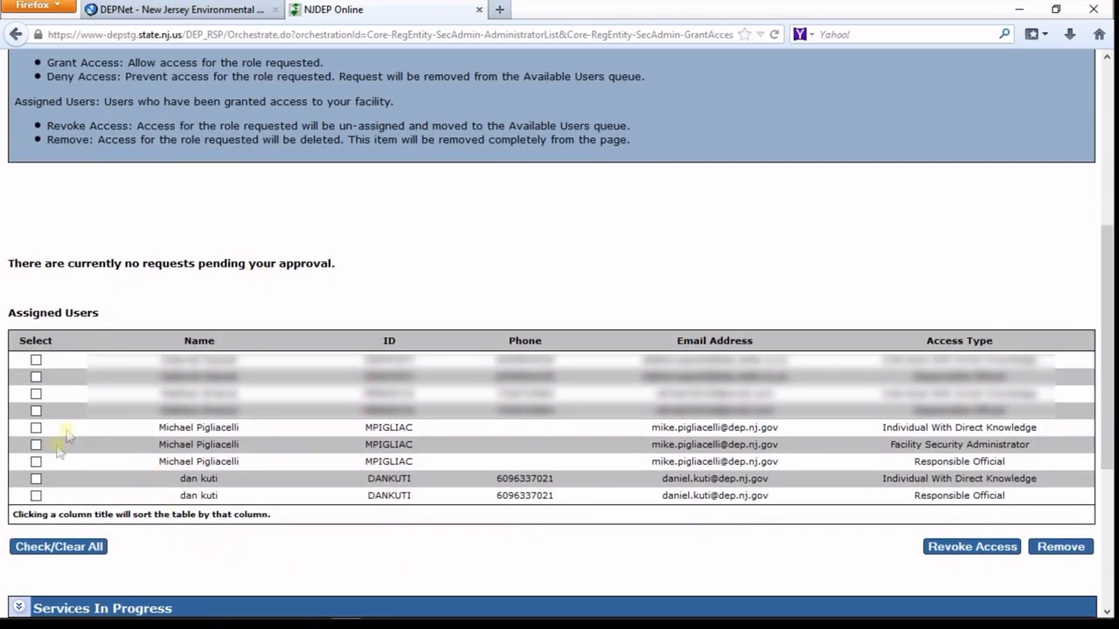
click(35, 479)
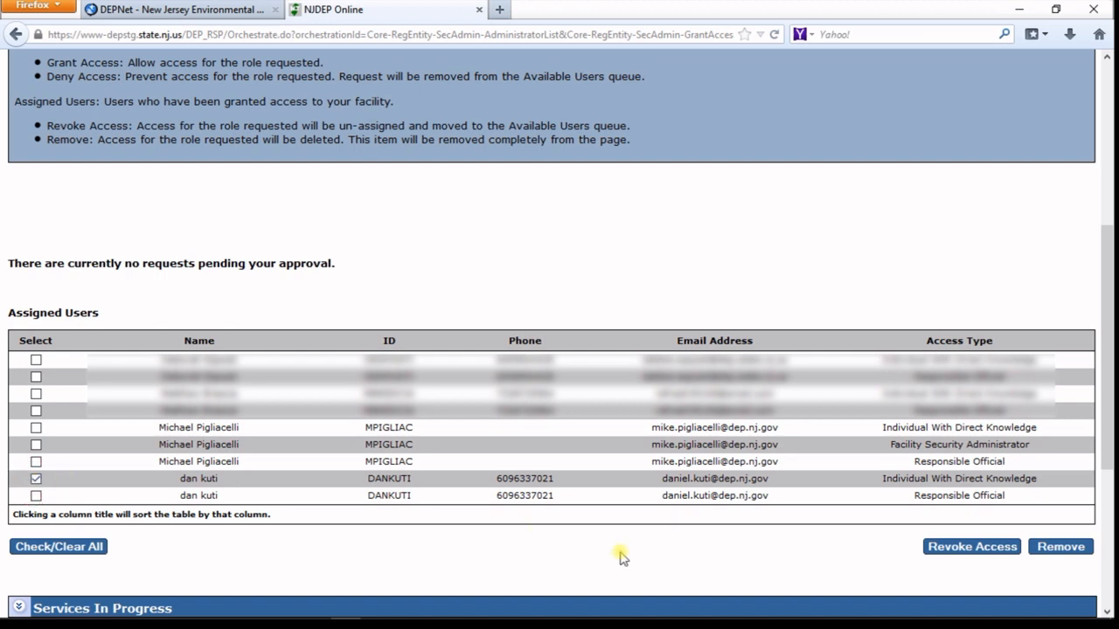
mouse_move(979, 547)
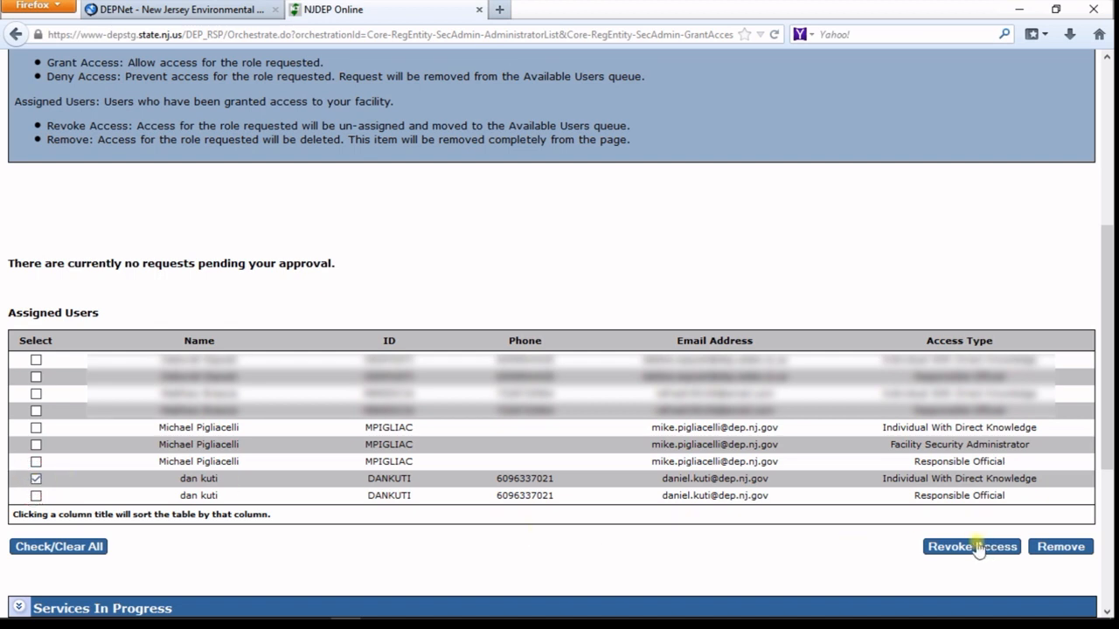
mouse_move(656, 334)
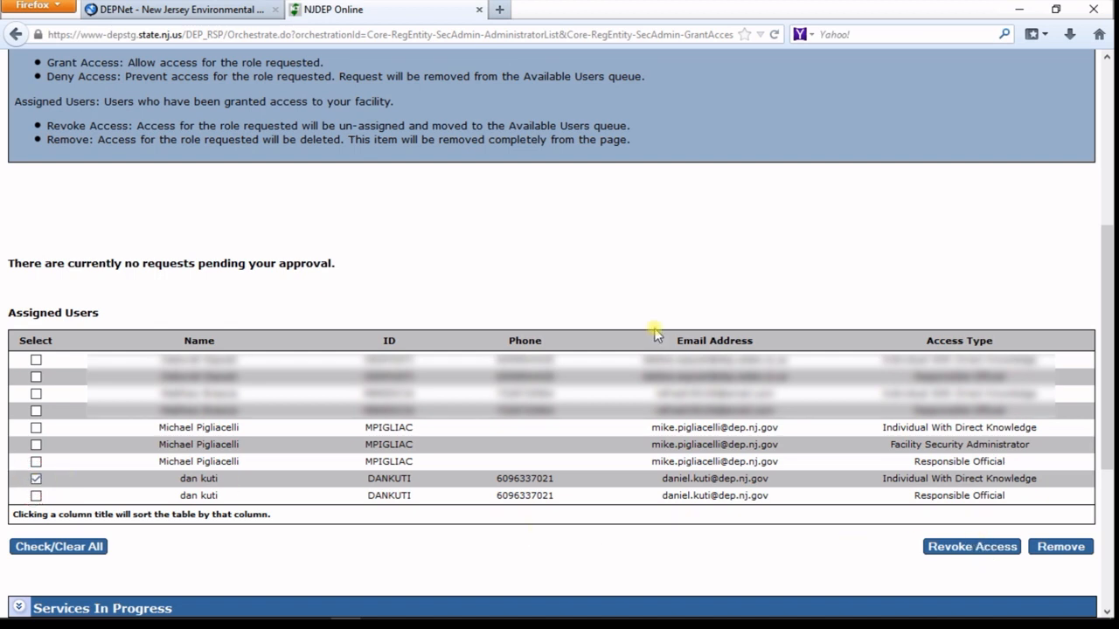